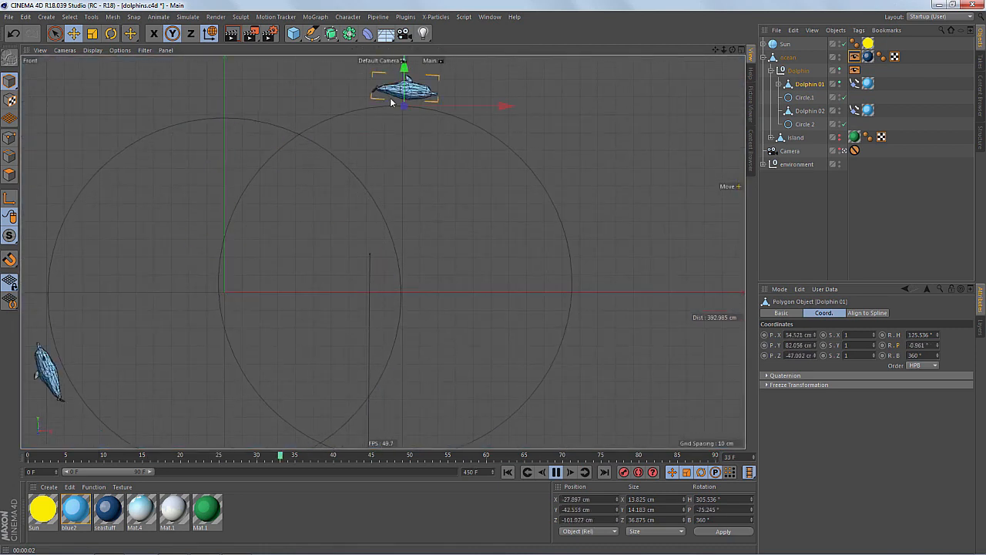
- Scrub the timeline in Front view to see a dolphin flip at the circle's top
left_click_drag(404, 93, 259, 362)
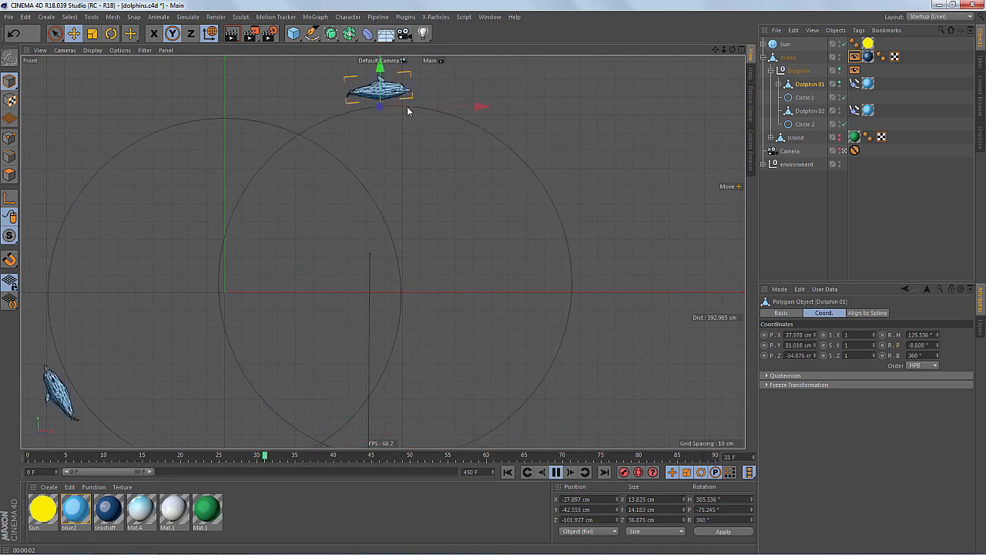
left_click_drag(377, 88, 258, 393)
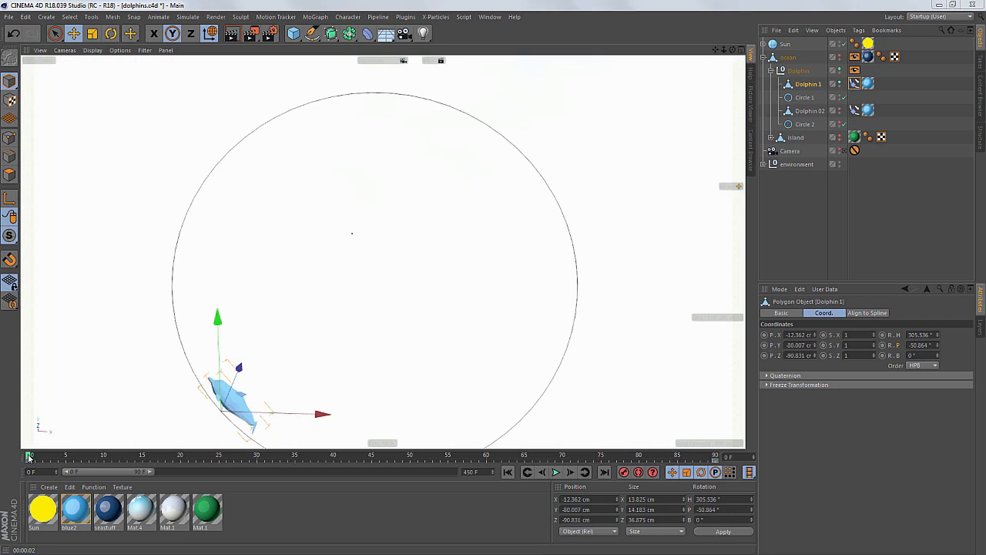
- Scrub the timeline to follow Dolphin 1 around and over the top of Circle 1
left_click_drag(31, 455, 116, 455)
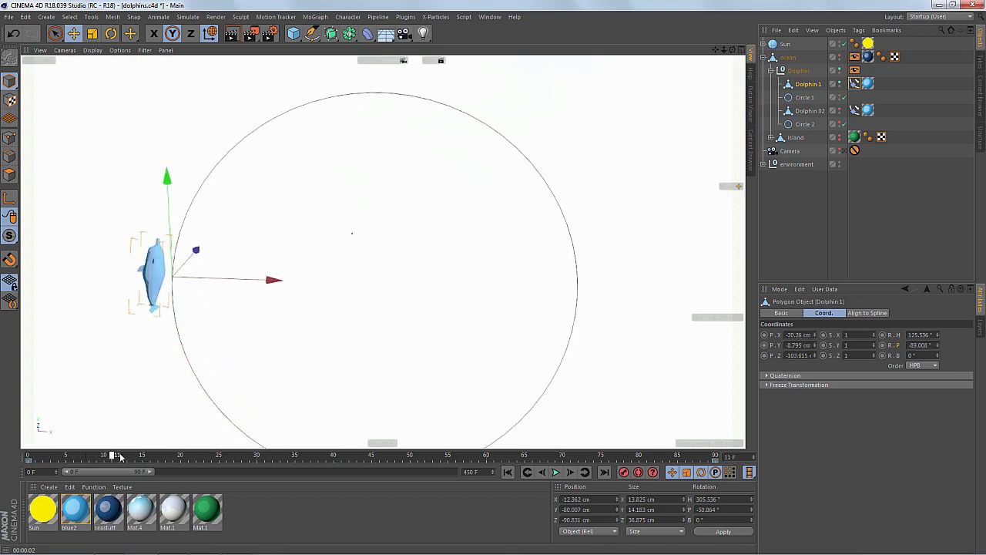
left_click_drag(115, 455, 162, 454)
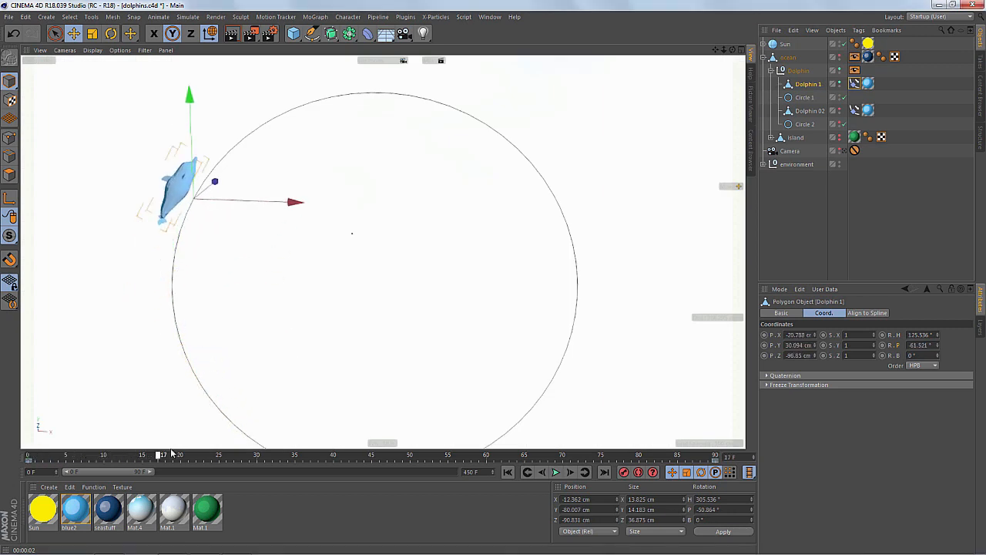
left_click_drag(160, 454, 381, 454)
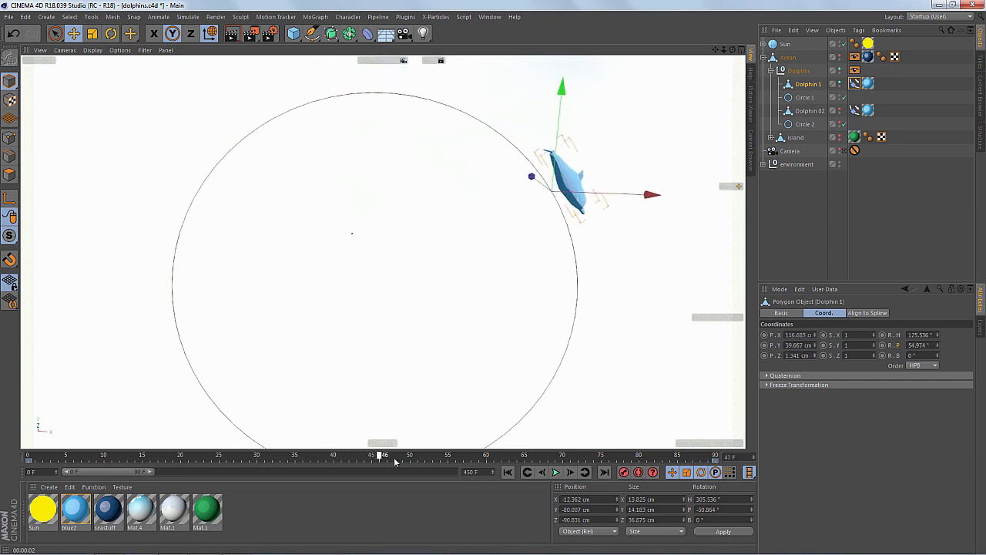
left_click_drag(379, 455, 363, 454)
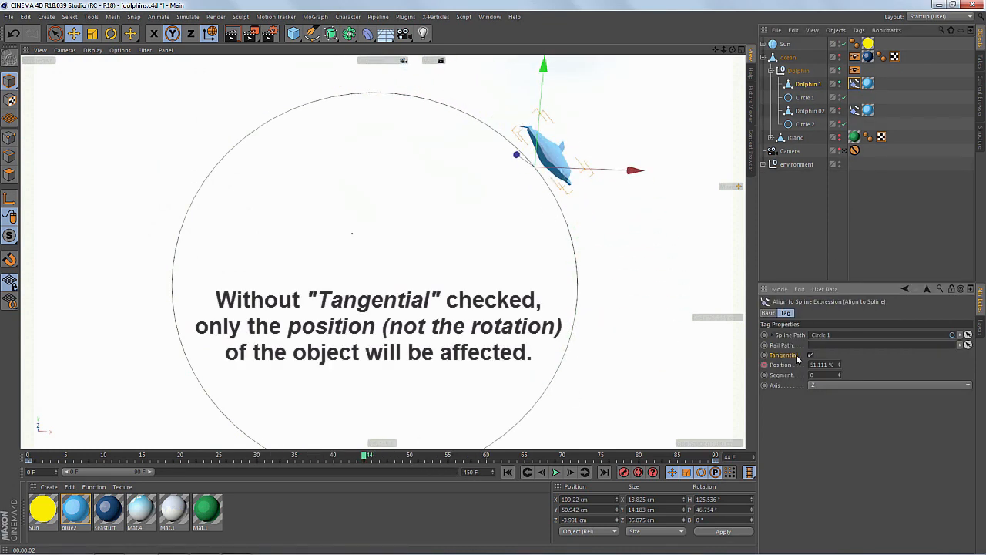
- Turn off Tangential in Dolphin 1's Align to Spline tag and scrub to compare the motion
left_click(809, 355)
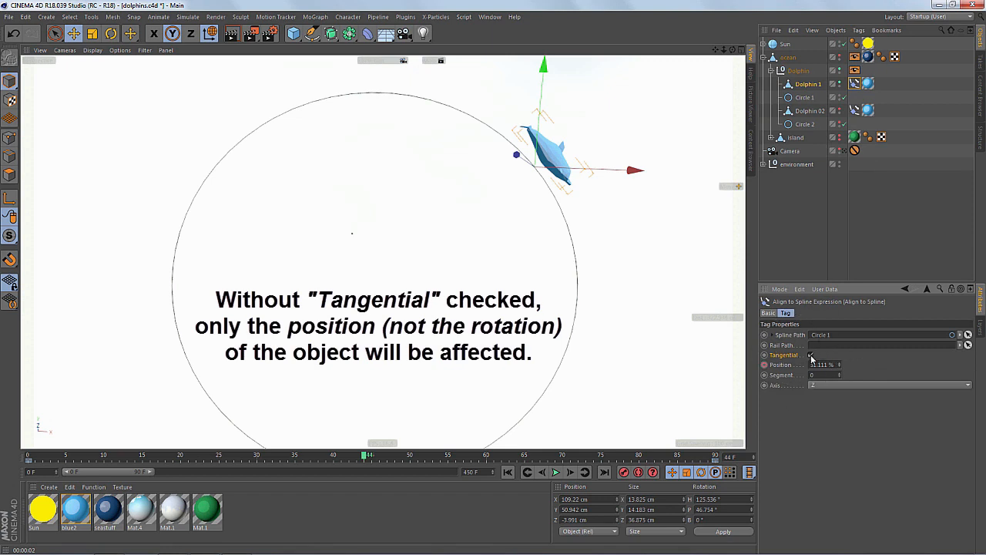
left_click_drag(364, 454, 83, 455)
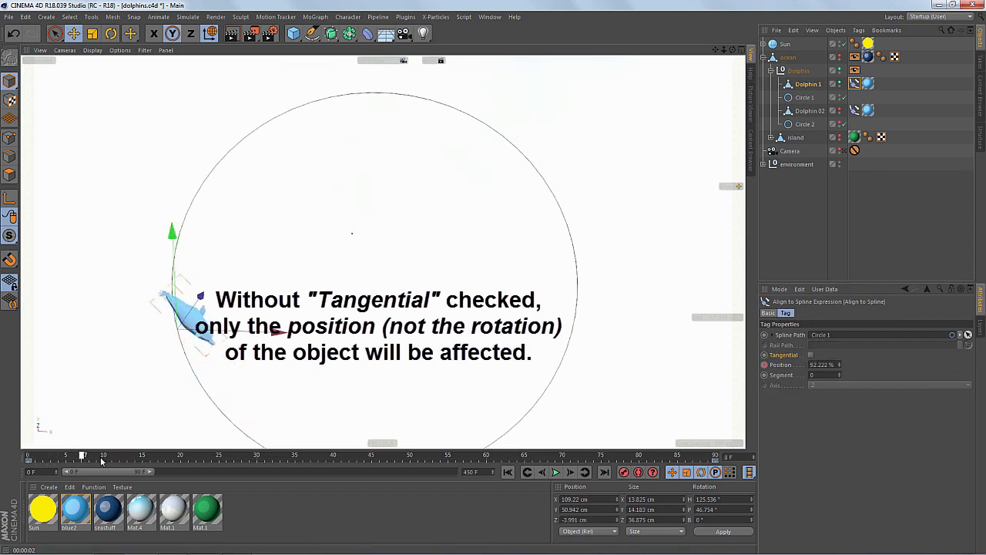
left_click_drag(83, 454, 266, 455)
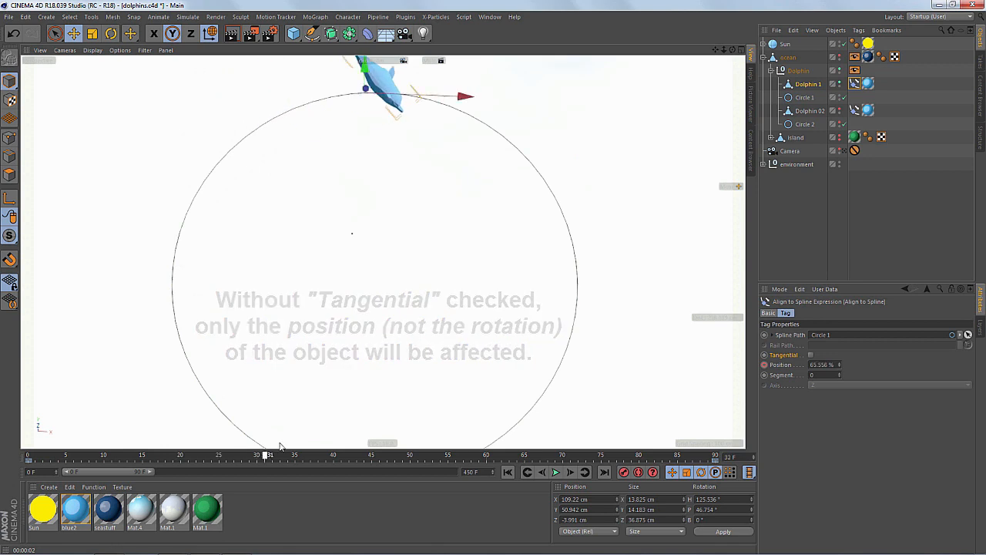
left_click_drag(263, 455, 214, 455)
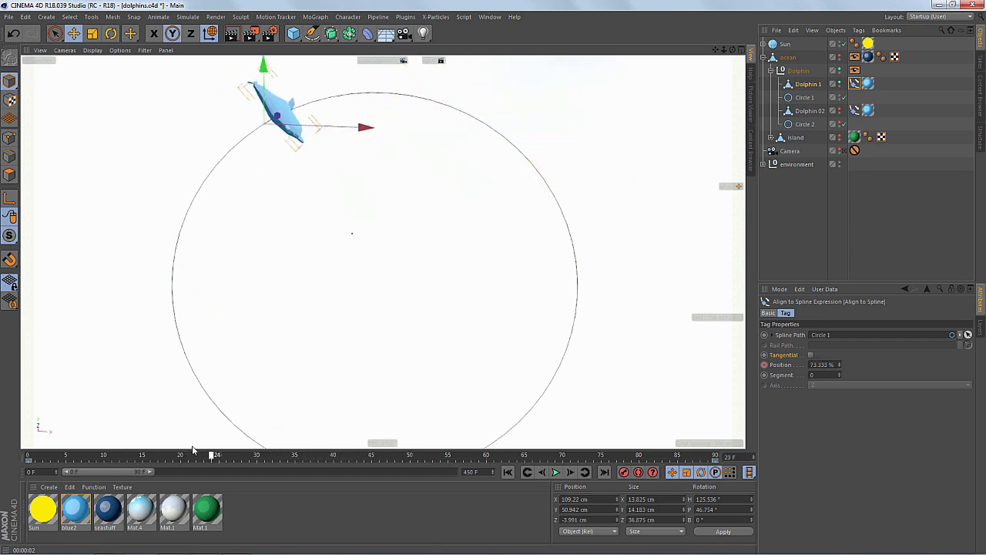
left_click_drag(214, 455, 181, 455)
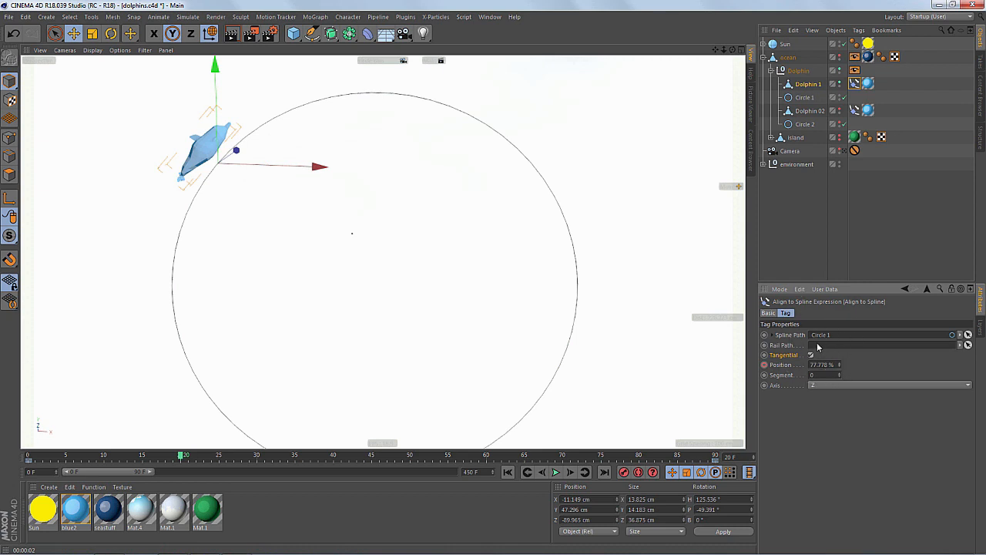
- Duplicate Circle 1, rename the copy 'rail 1', and set it as the tag's Rail Path
left_click(806, 97)
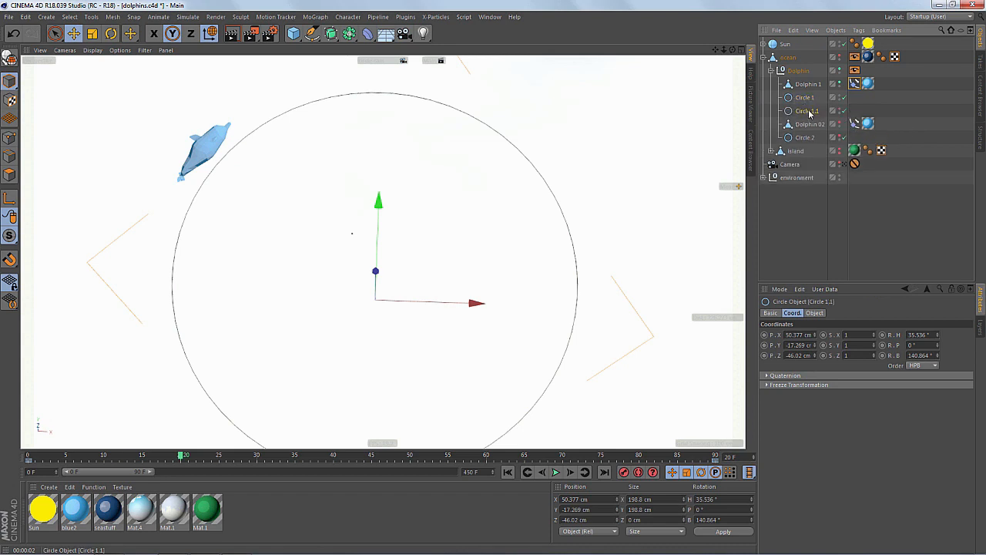
double_click(807, 110)
type("rail 1")
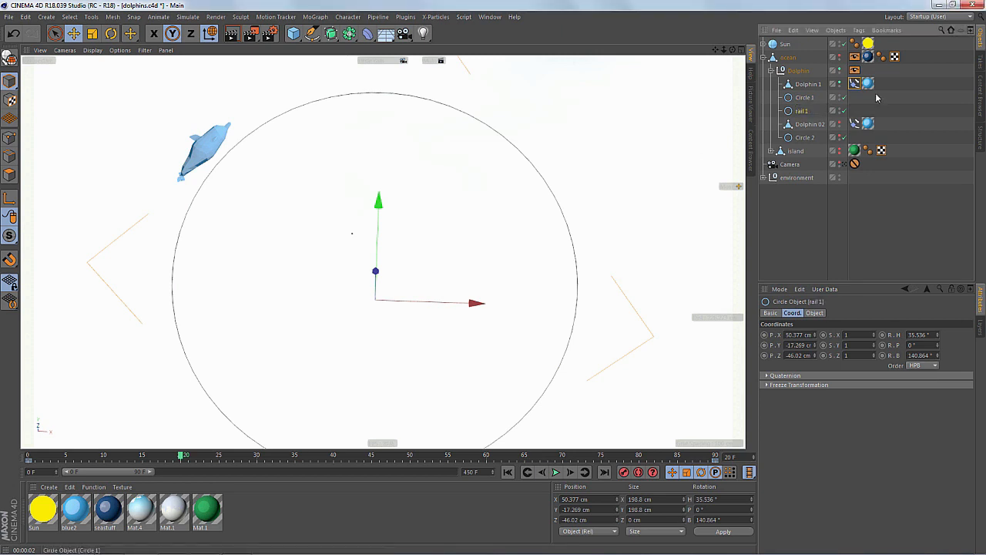
left_click(854, 83)
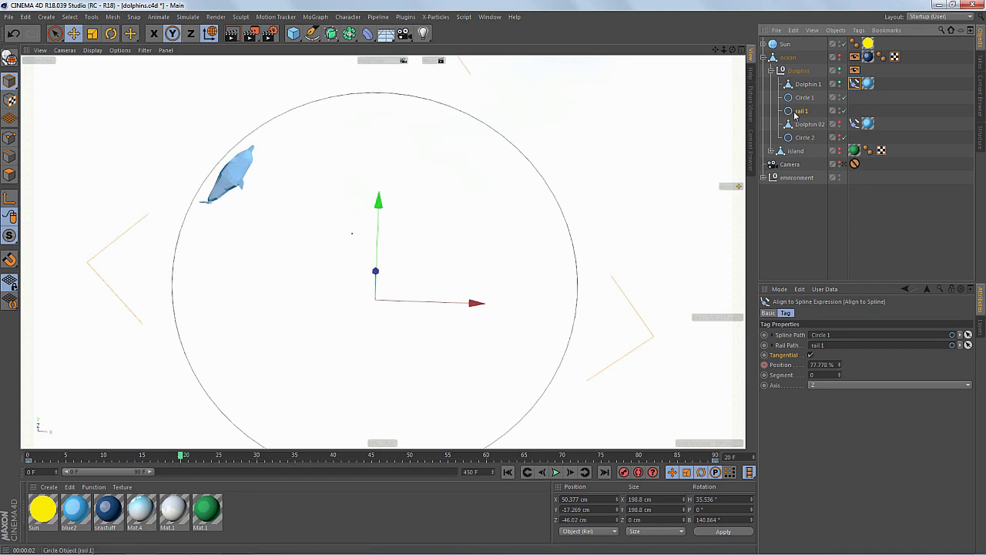
left_click(802, 110)
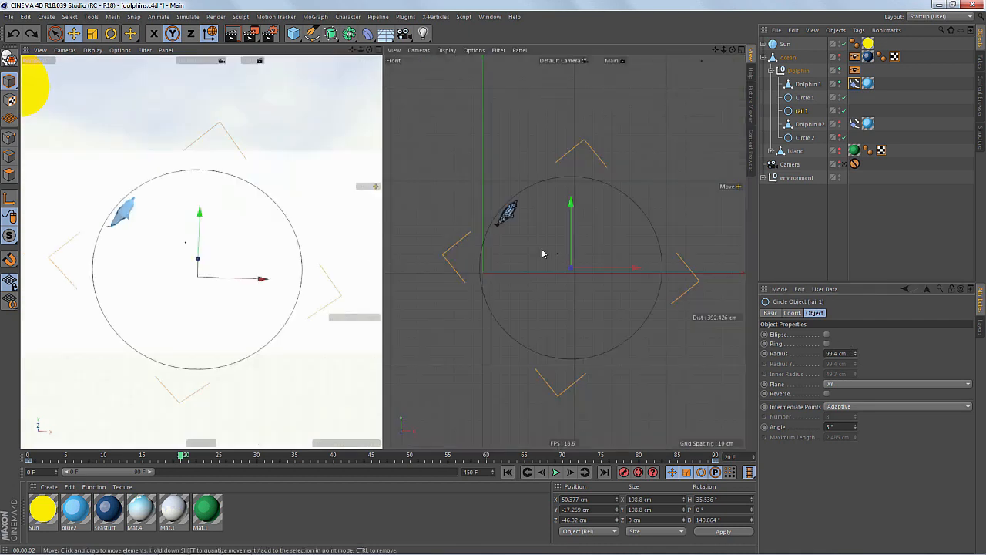
mouse_move(372, 129)
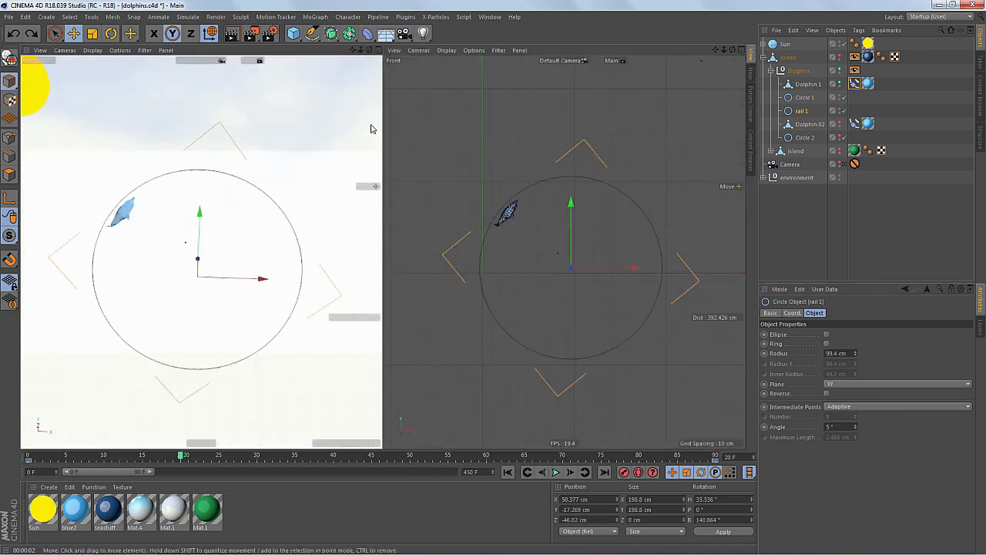
- Switch the viewport to Cameras > Top, then view through the circle cam
left_click(419, 50)
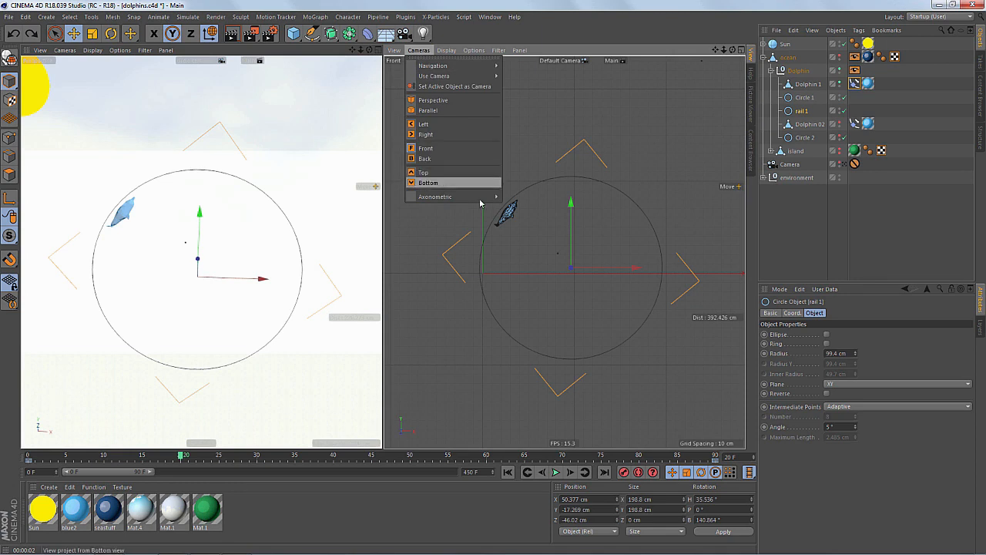
left_click(423, 172)
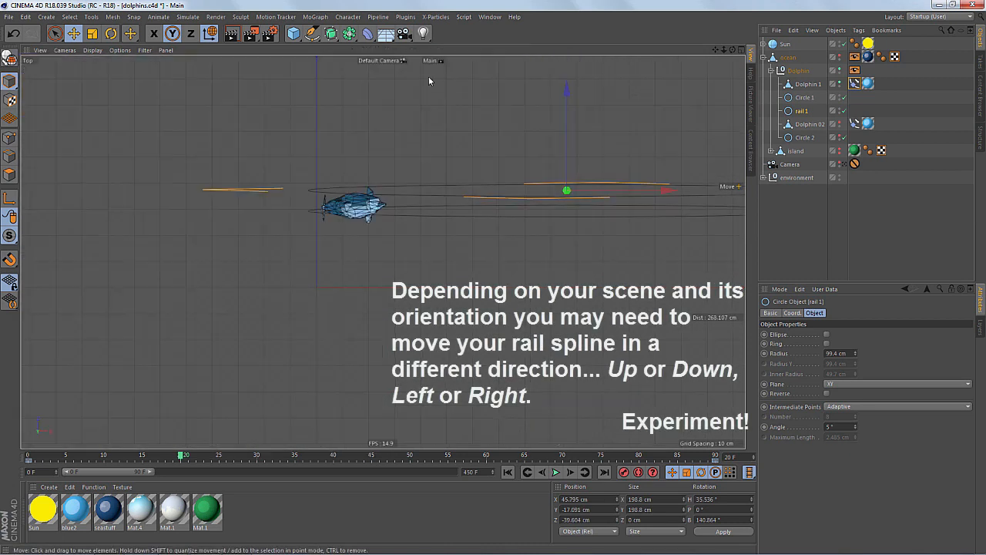
left_click(65, 50)
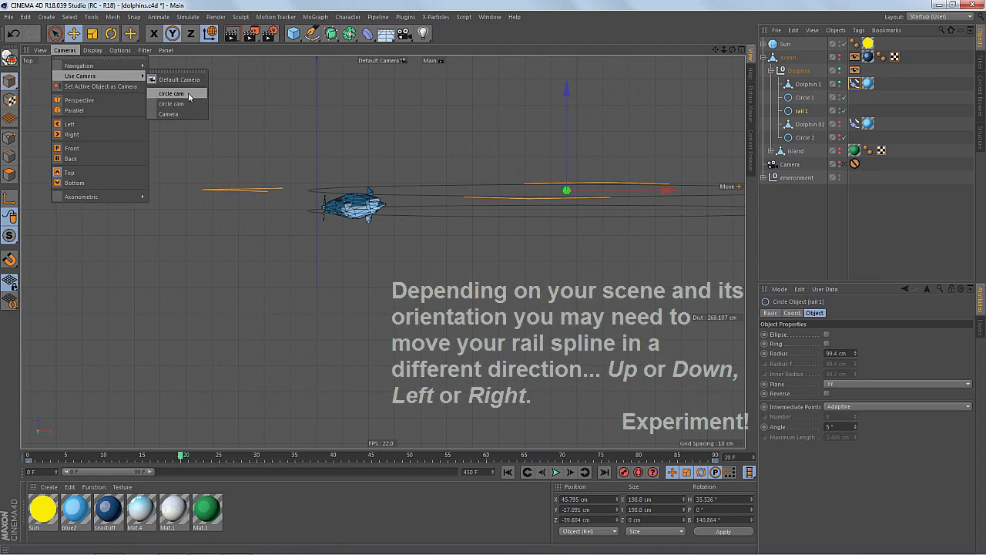
left_click(170, 93)
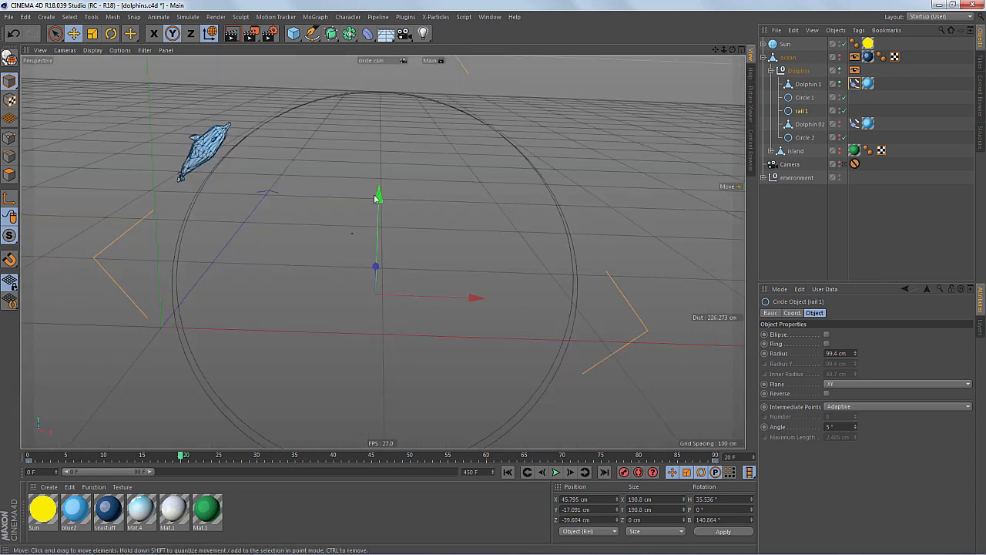
left_click_drag(185, 454, 62, 454)
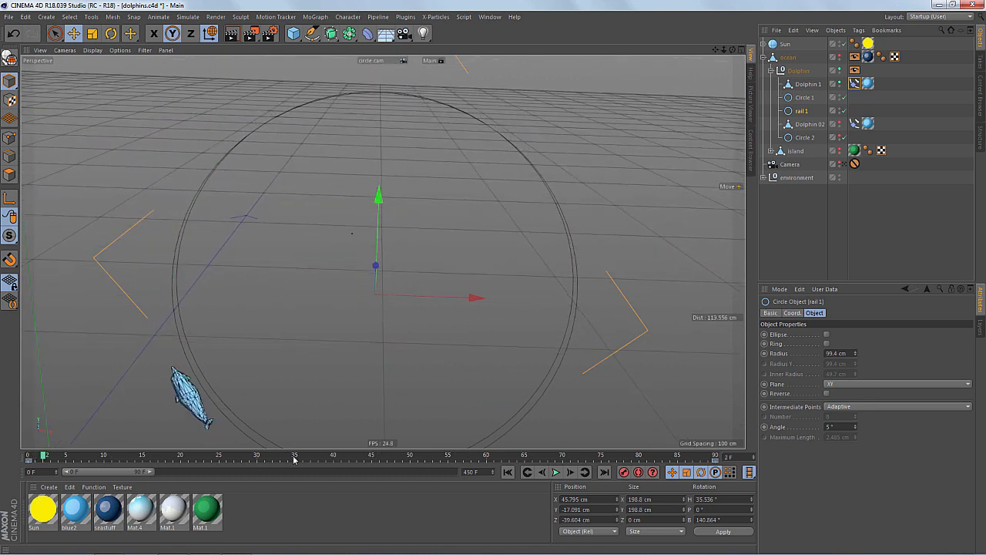
- Open the render in the Picture Viewer and play the dolphin animation forwards
left_click(230, 33)
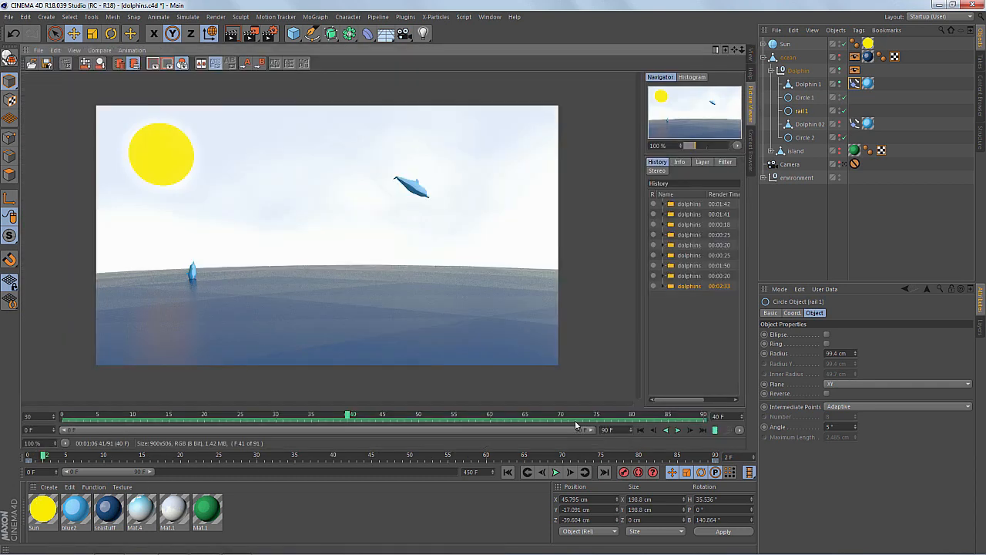
left_click(676, 430)
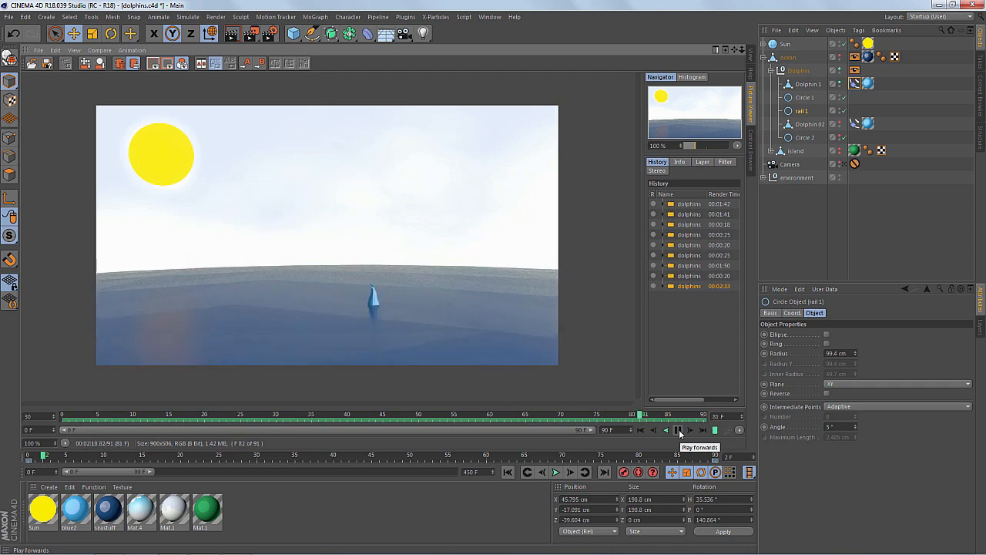
left_click(665, 430)
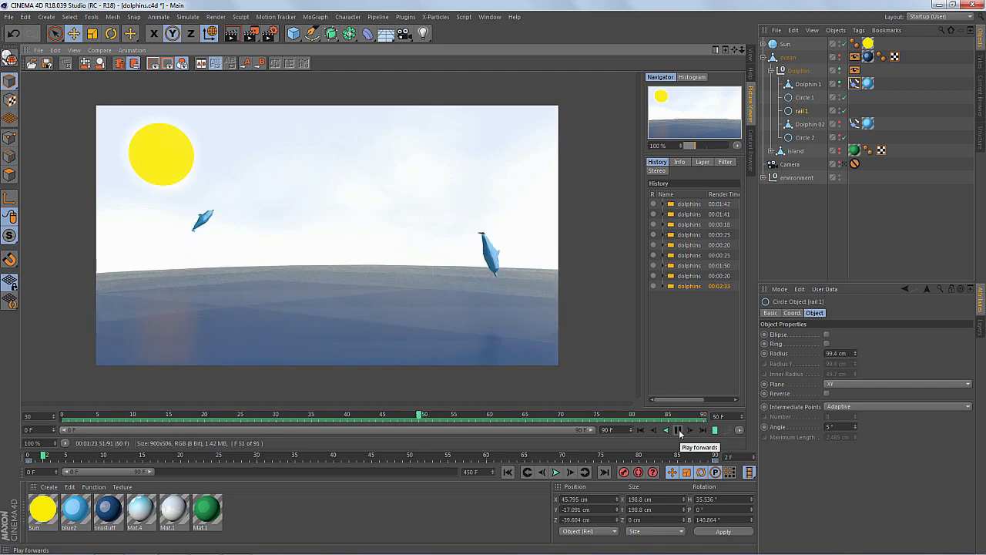